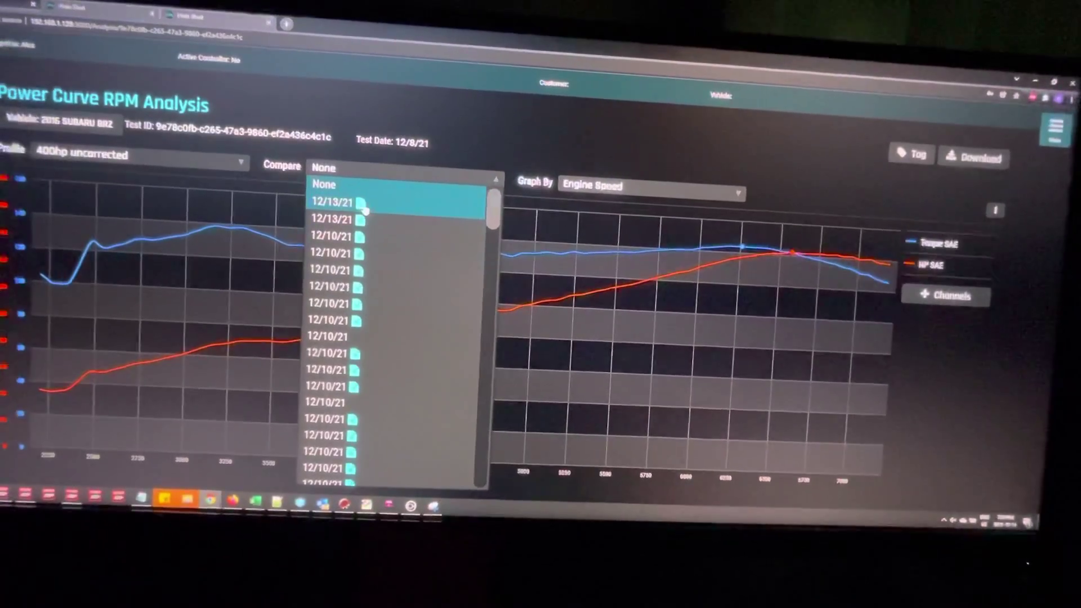
- Select the 12/13/21 test as the comparison run so it overlays the torque and horsepower curves
{"action": "left_click", "coordinate": [337, 203]}
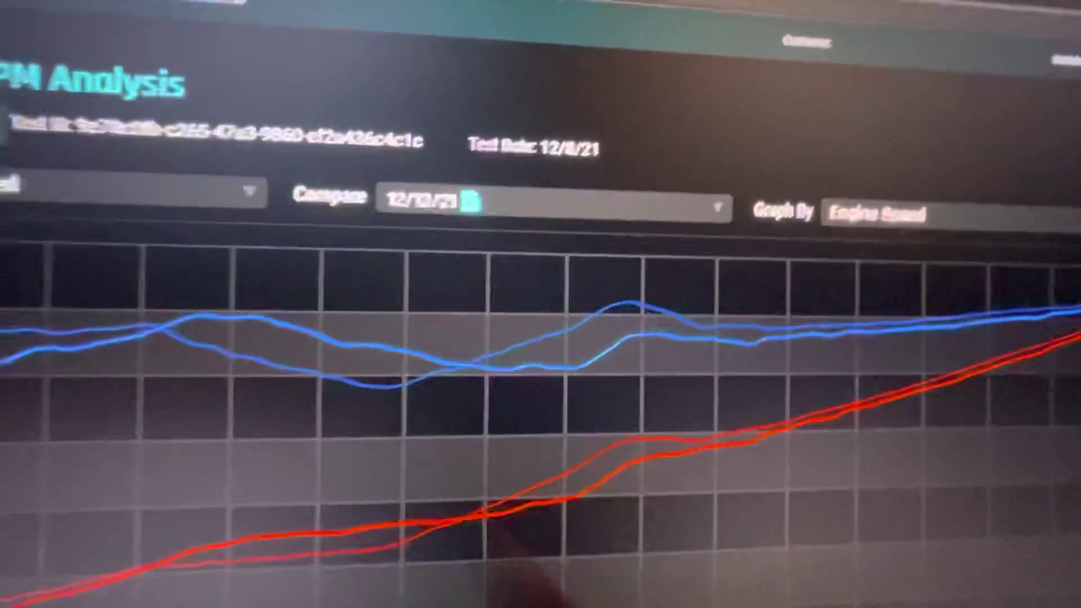
{"action": "mouse_move", "coordinate": [505, 386]}
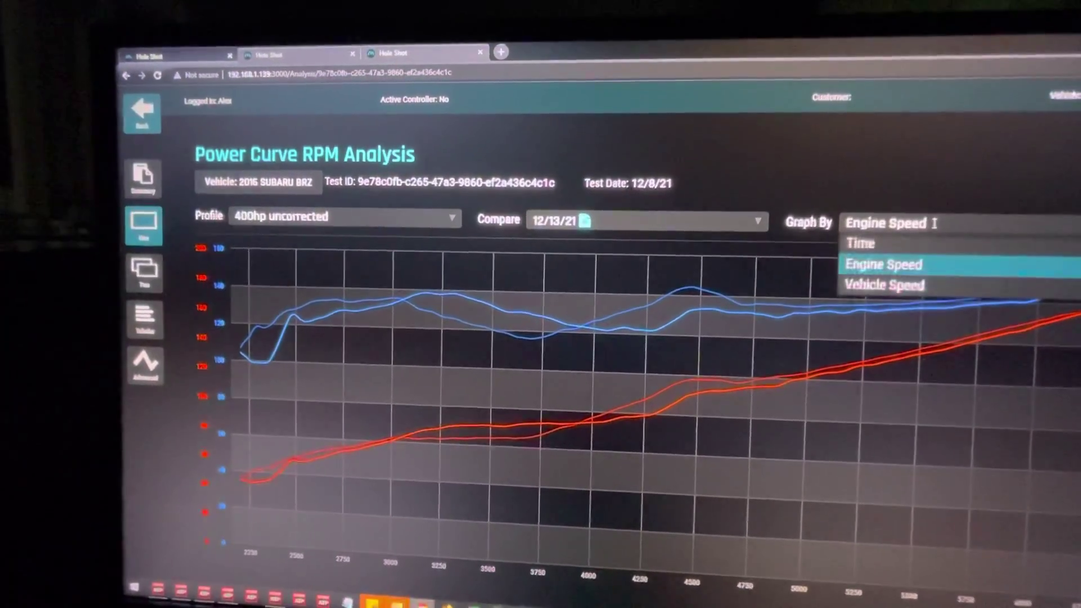
{"action": "left_click", "coordinate": [860, 242]}
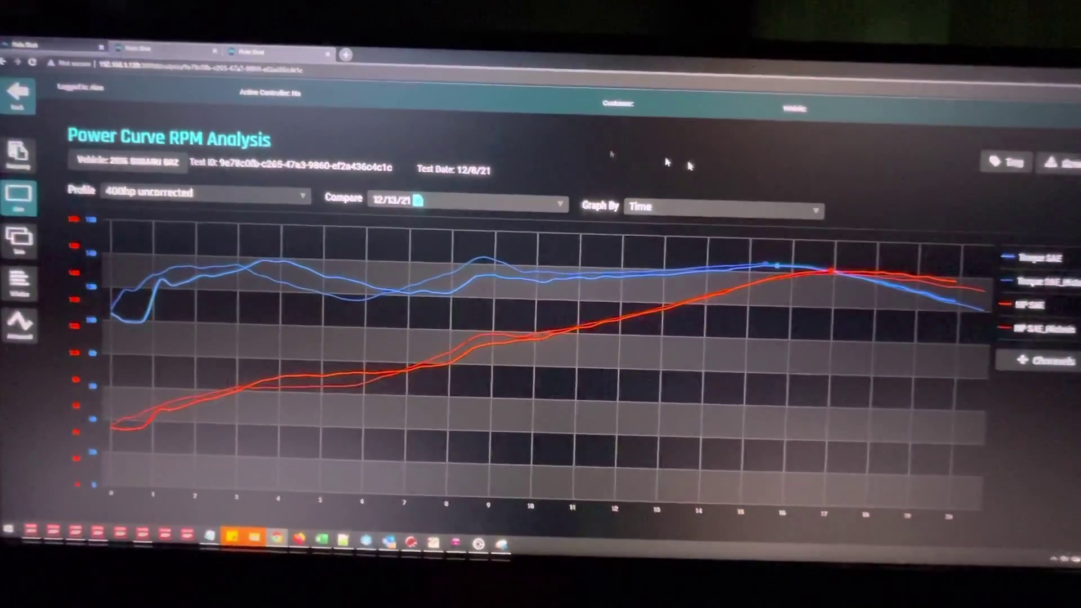
{"action": "left_click", "coordinate": [725, 207]}
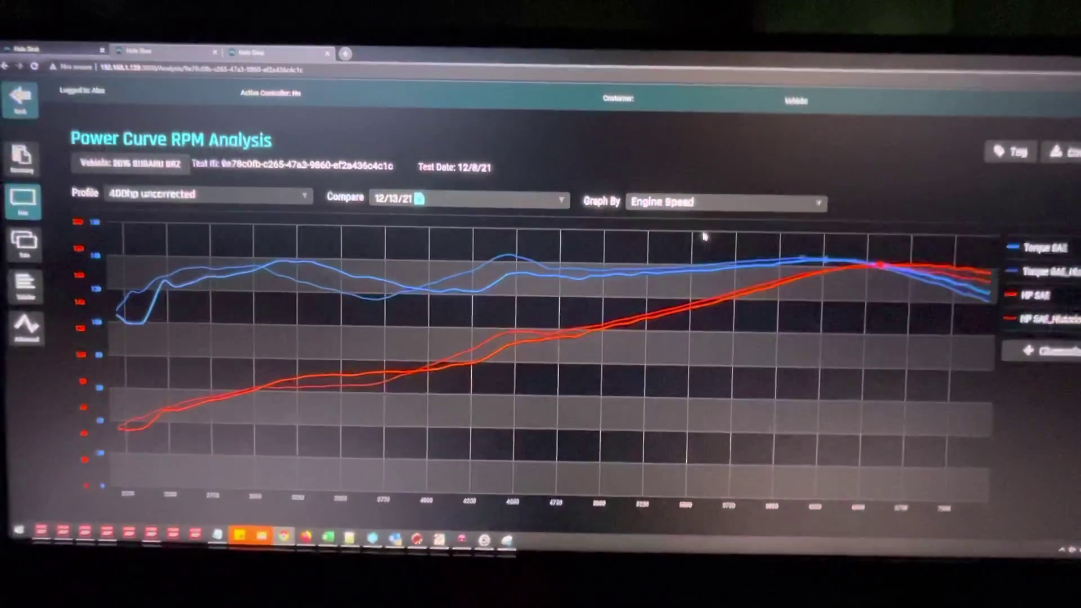